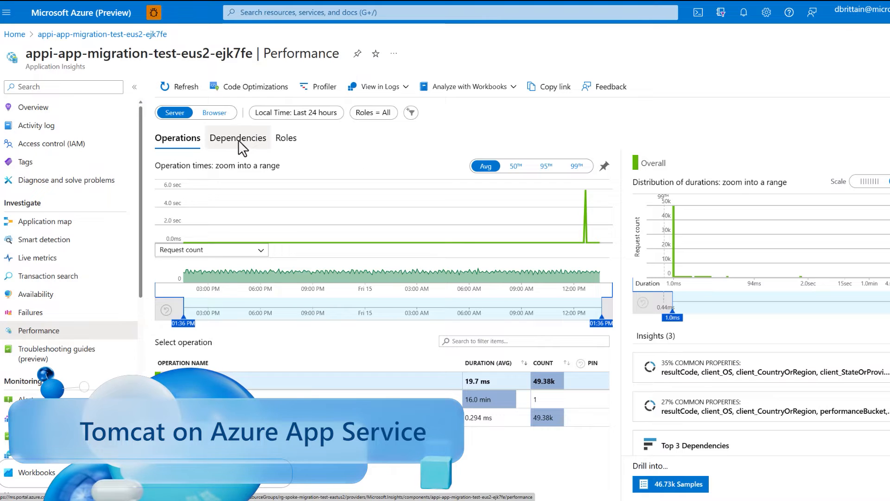
left_click(237, 137)
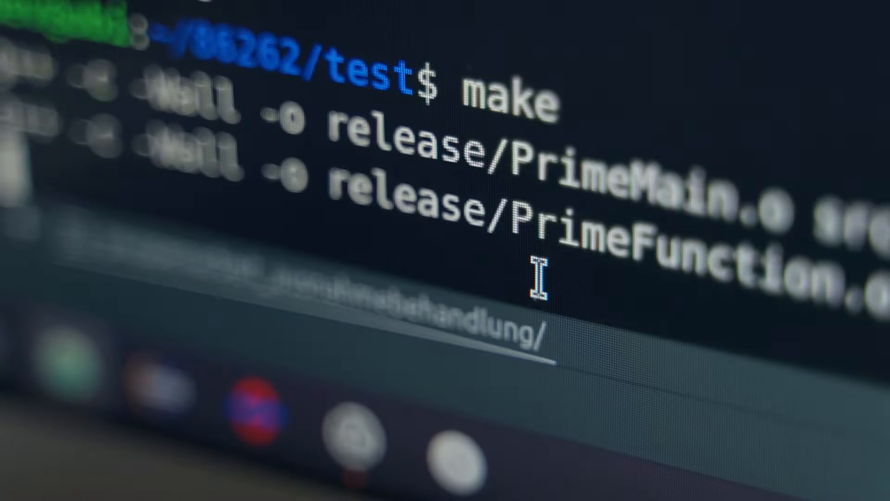
scroll("down", 3)
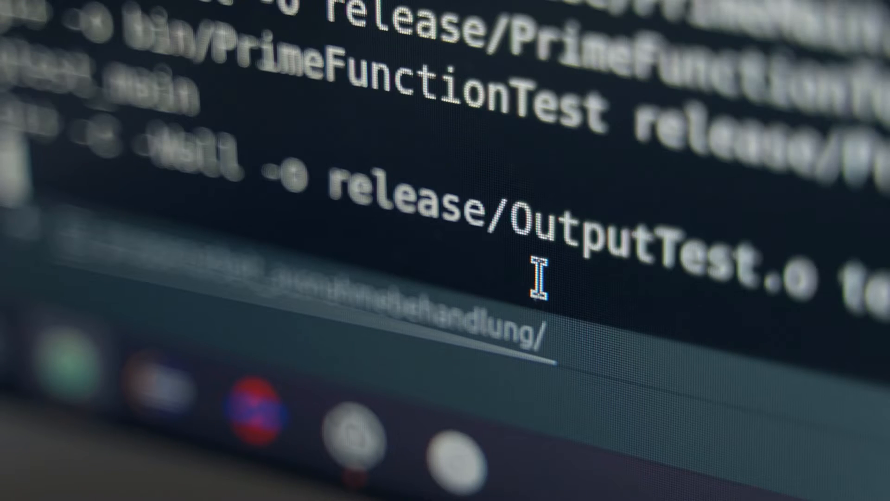